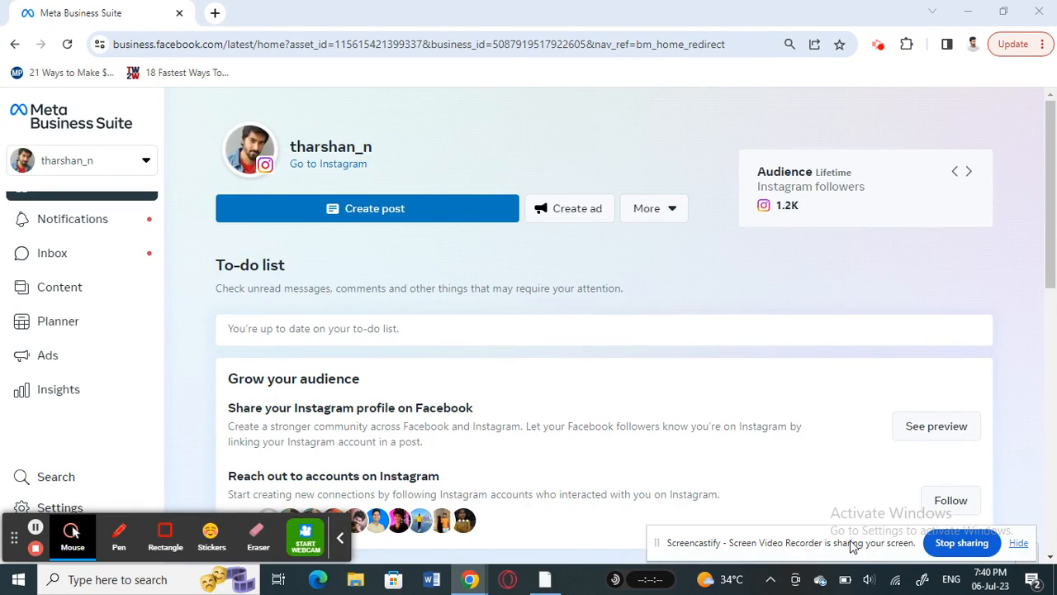
Open the business account's settings from the account switcher to view its People list
left_click(969, 171)
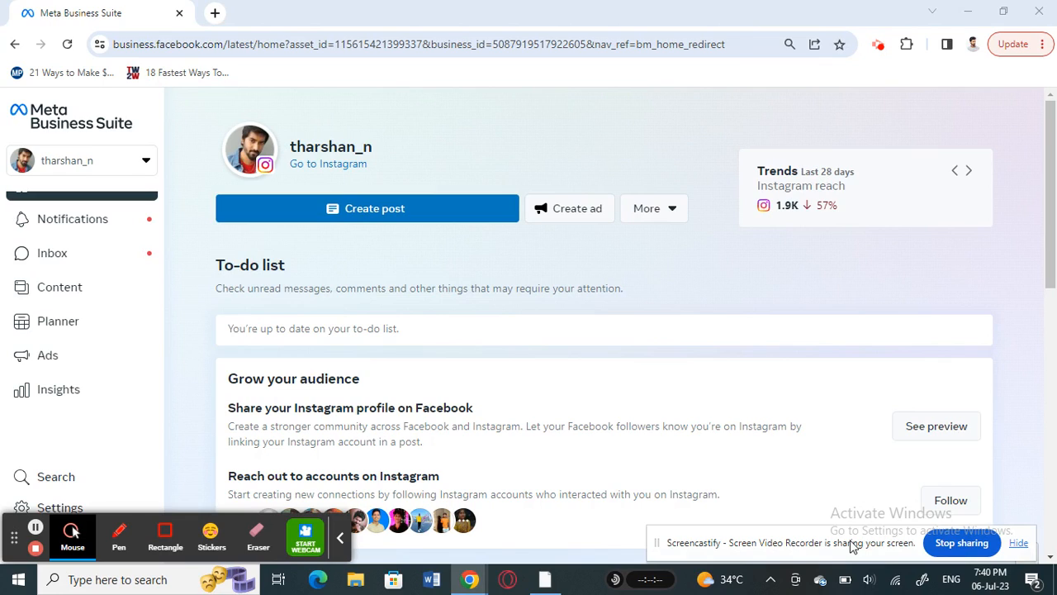
mouse_move(533, 247)
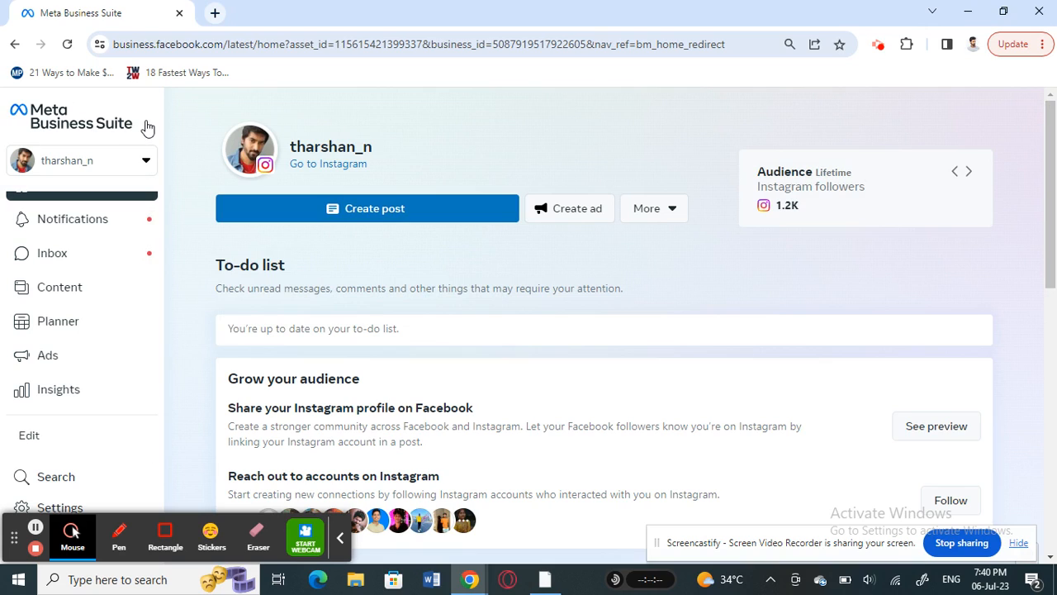
left_click(969, 170)
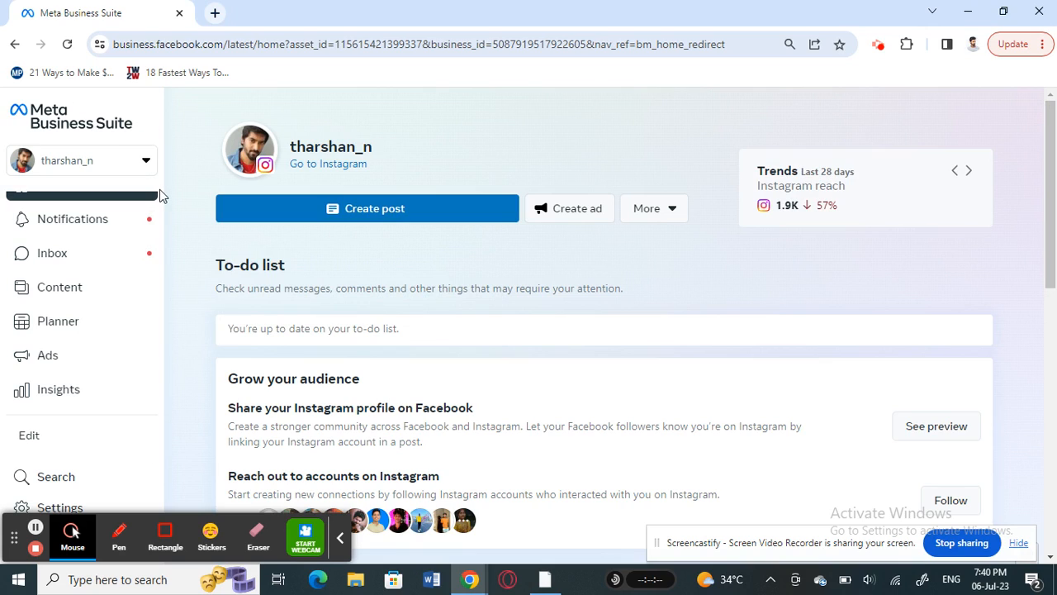
left_click(81, 160)
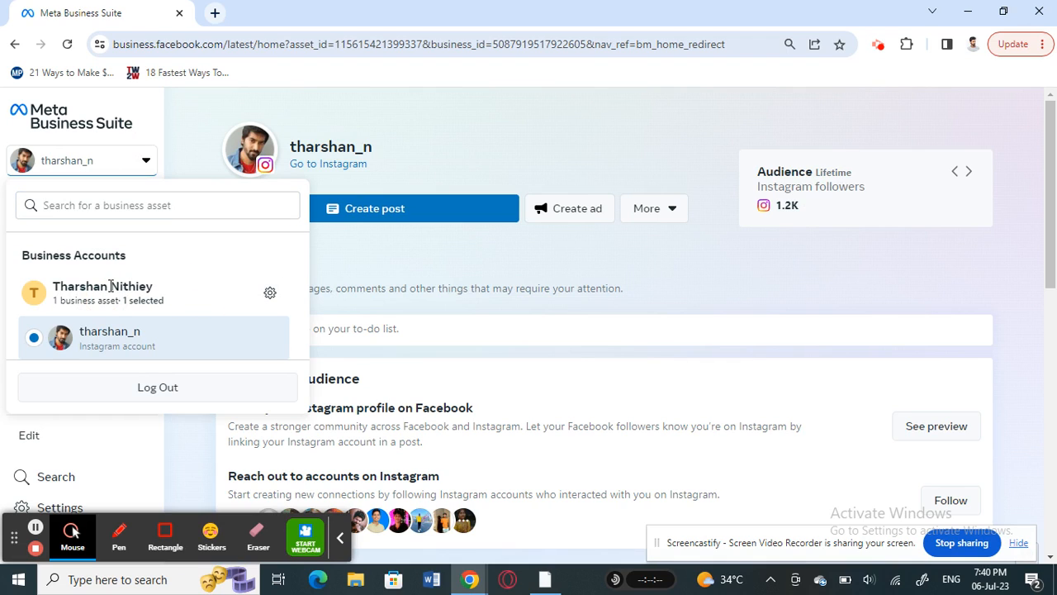
mouse_move(219, 287)
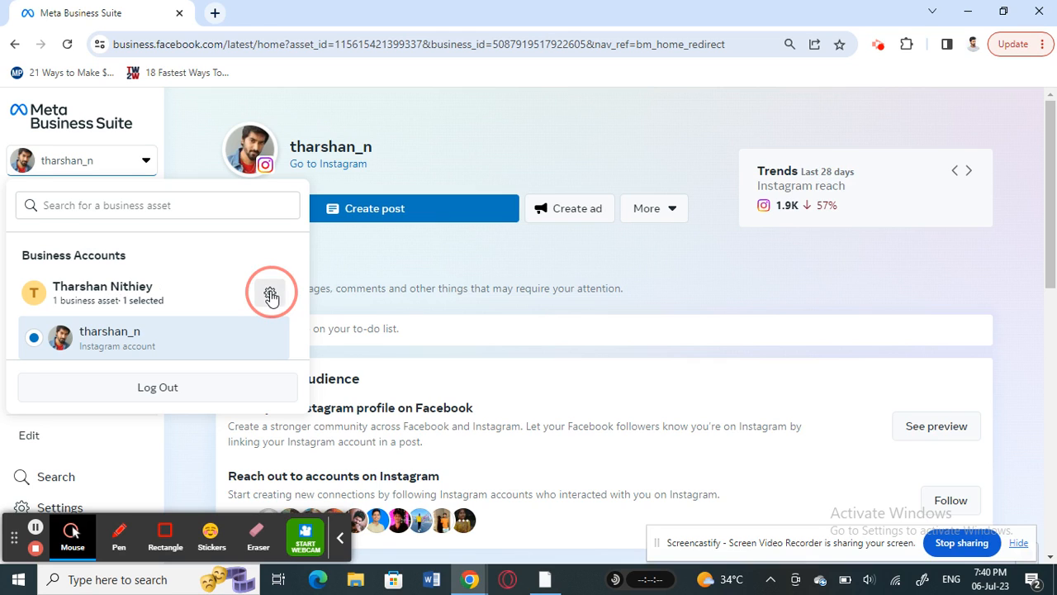
left_click(271, 293)
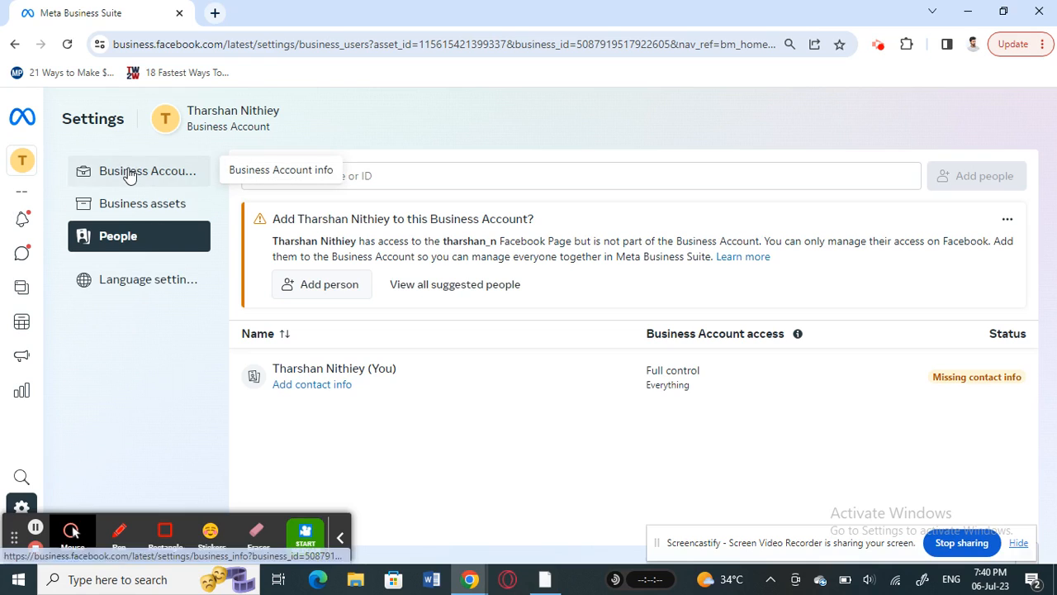
Open Business Account info in the settings sidebar and switch it into edit mode
left_click(147, 170)
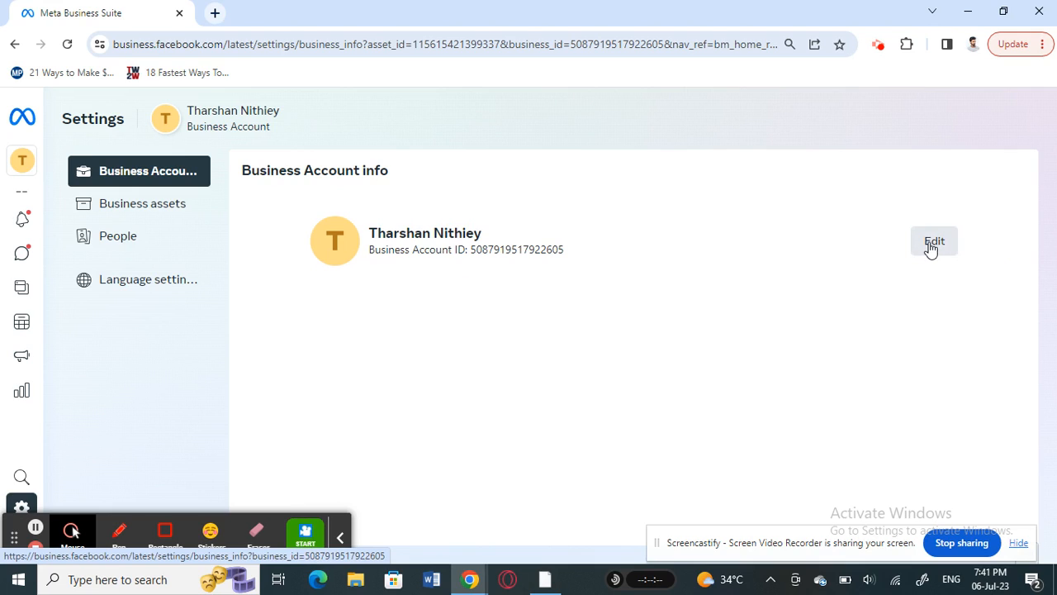
left_click(933, 241)
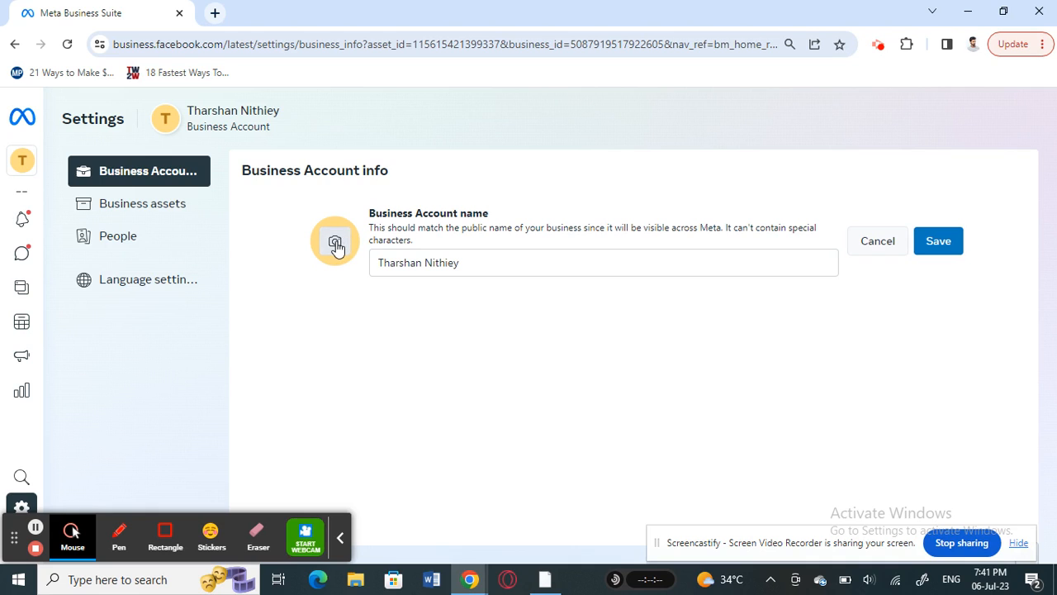
Open the Change photo dialog from the camera icon on the profile picture
left_click(334, 240)
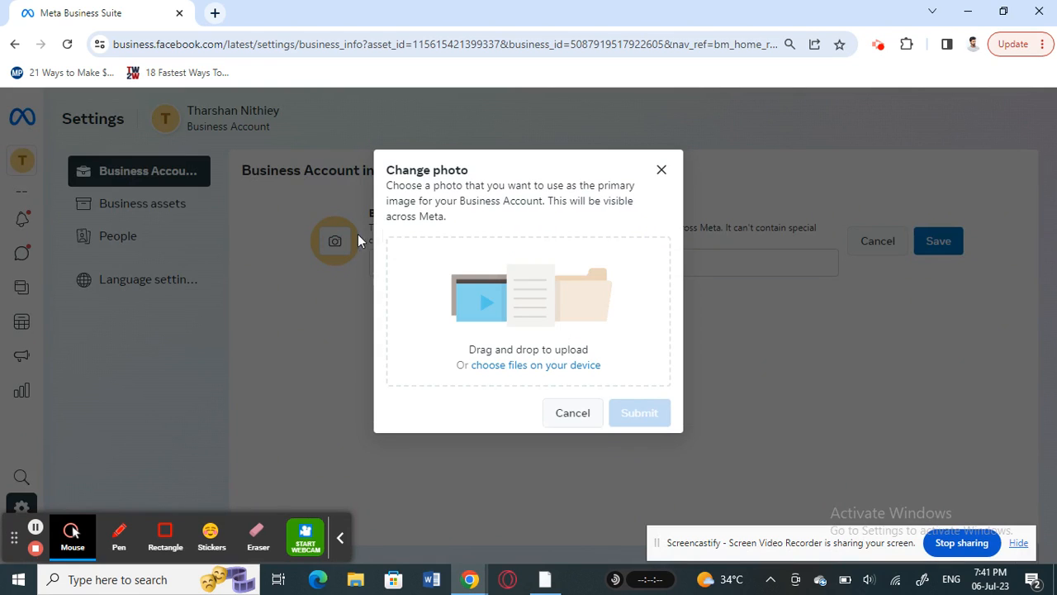
mouse_move(567, 295)
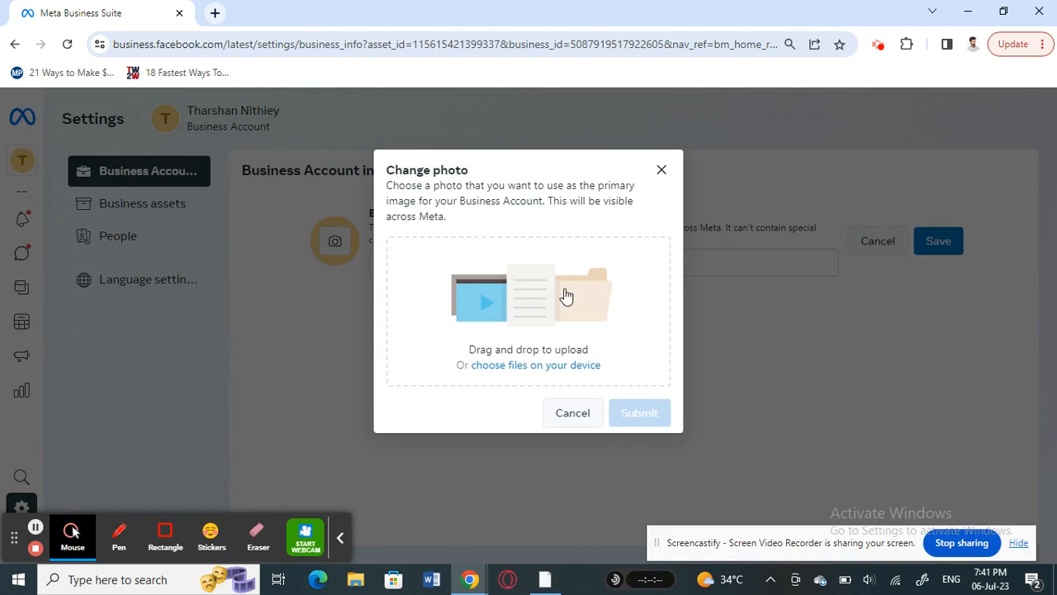
mouse_move(579, 279)
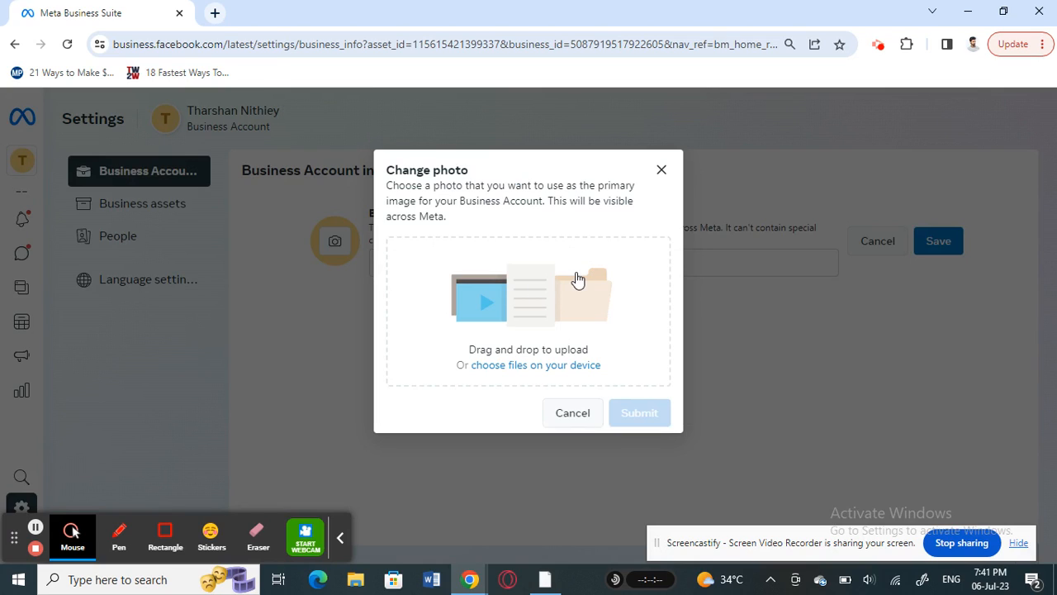